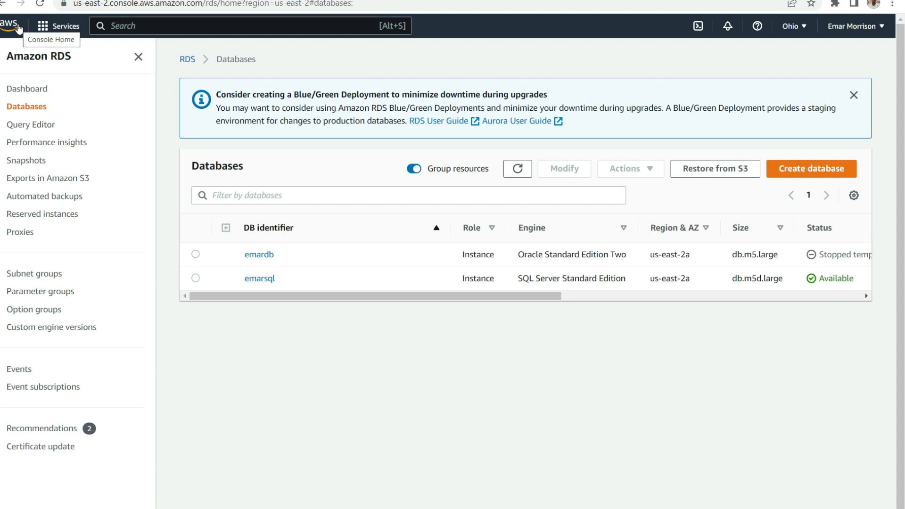
{"action": "mouse_move", "coordinate": [38, 56]}
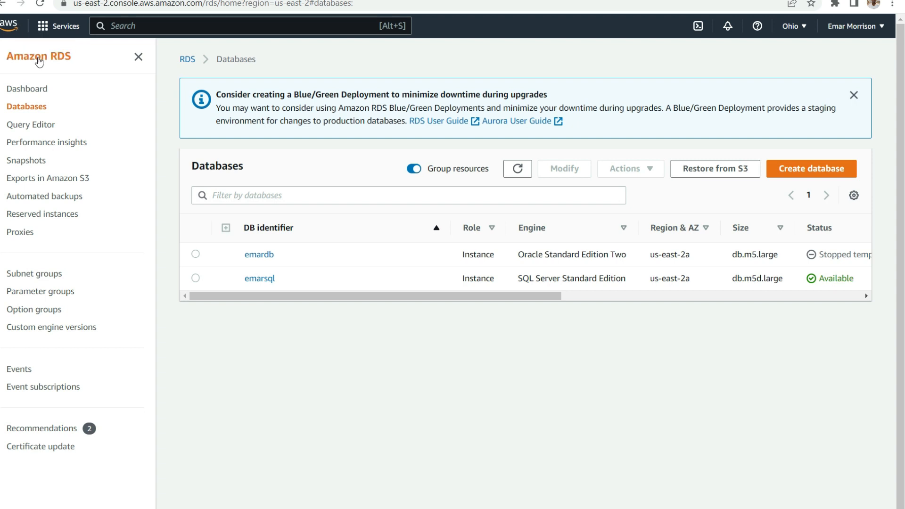
{"action": "mouse_move", "coordinate": [41, 62]}
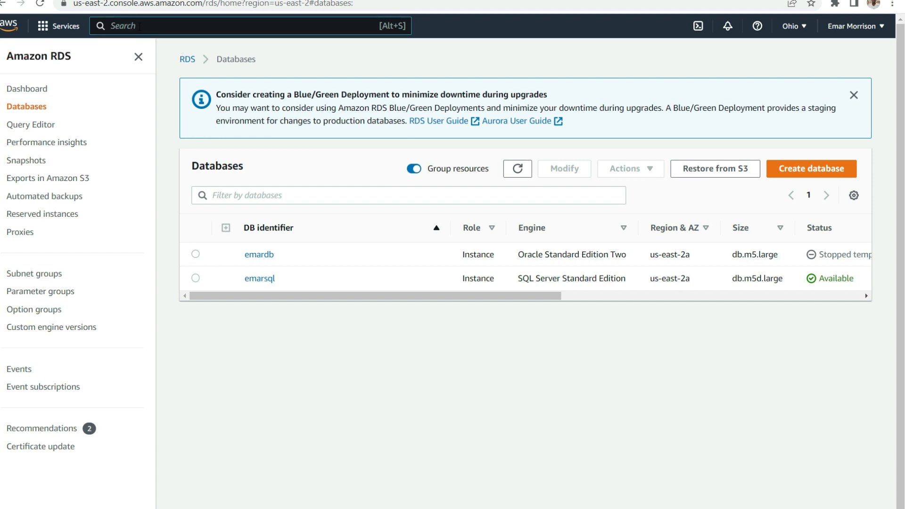
Navigate from the RDS dashboard through DB instances to the Option groups list.
{"action": "type", "text": "r"}
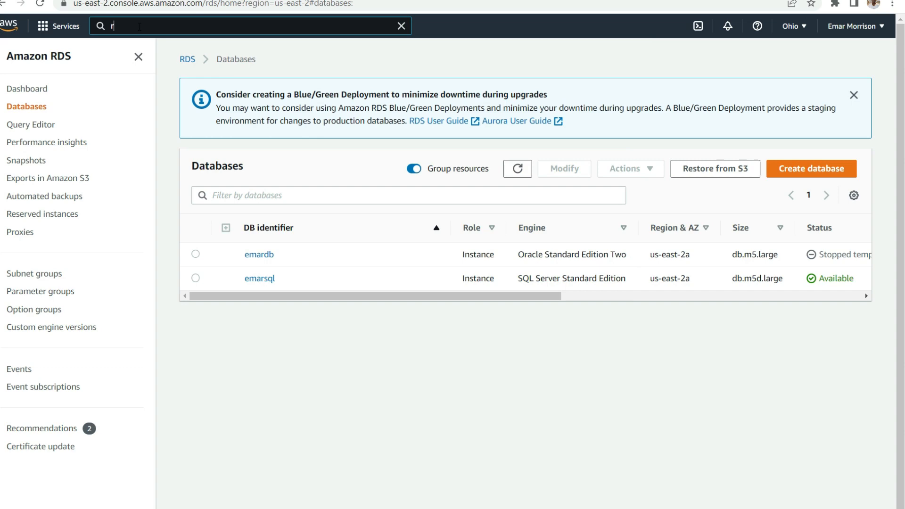
{"action": "left_click", "coordinate": [27, 88]}
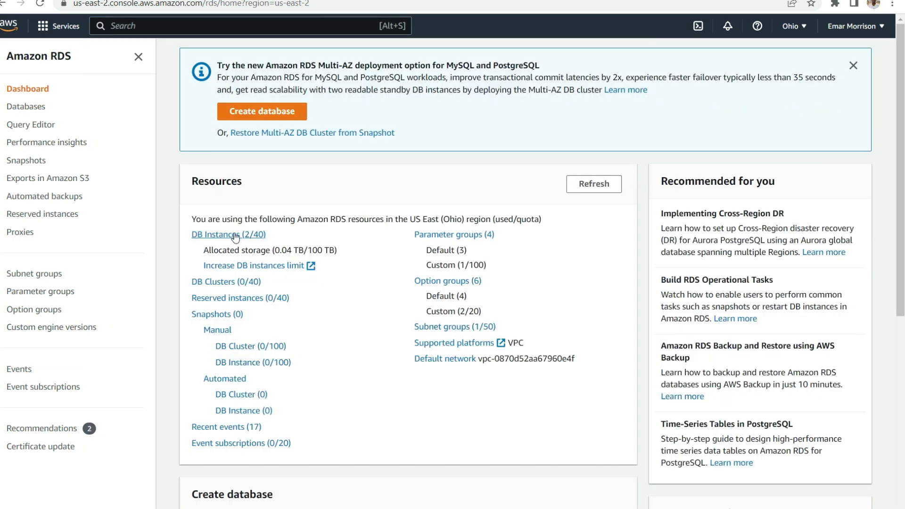
{"action": "left_click", "coordinate": [228, 235]}
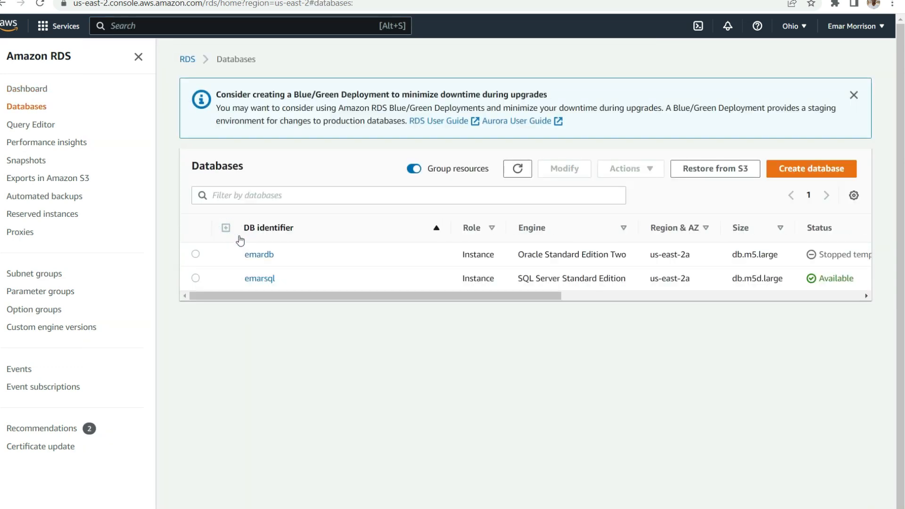
{"action": "mouse_move", "coordinate": [34, 309]}
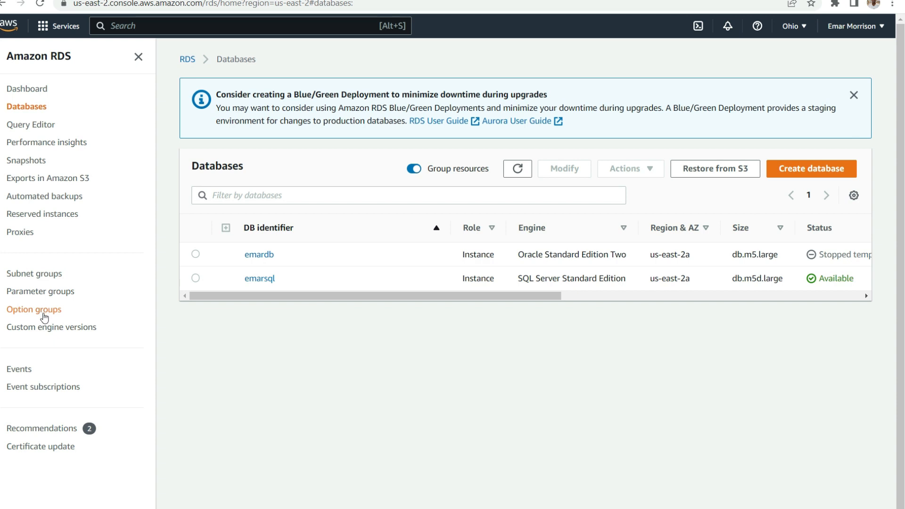
{"action": "mouse_move", "coordinate": [39, 310]}
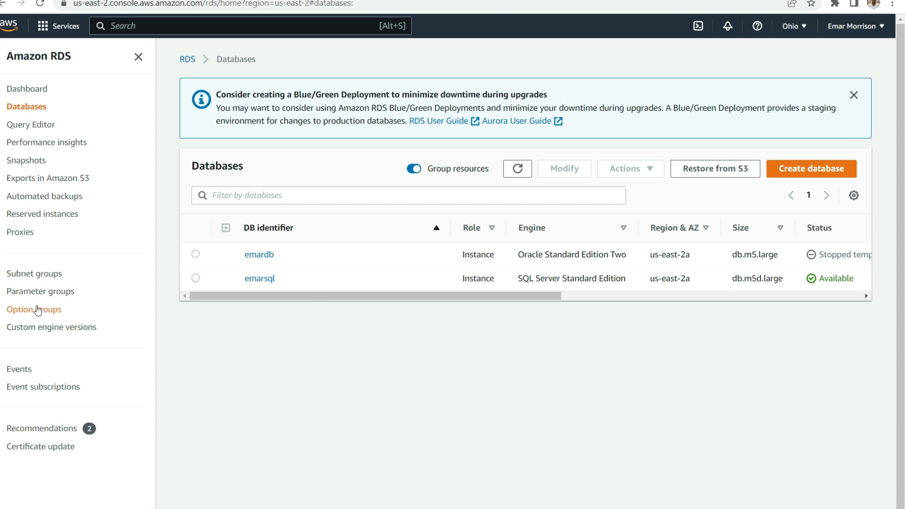
{"action": "left_click", "coordinate": [33, 309]}
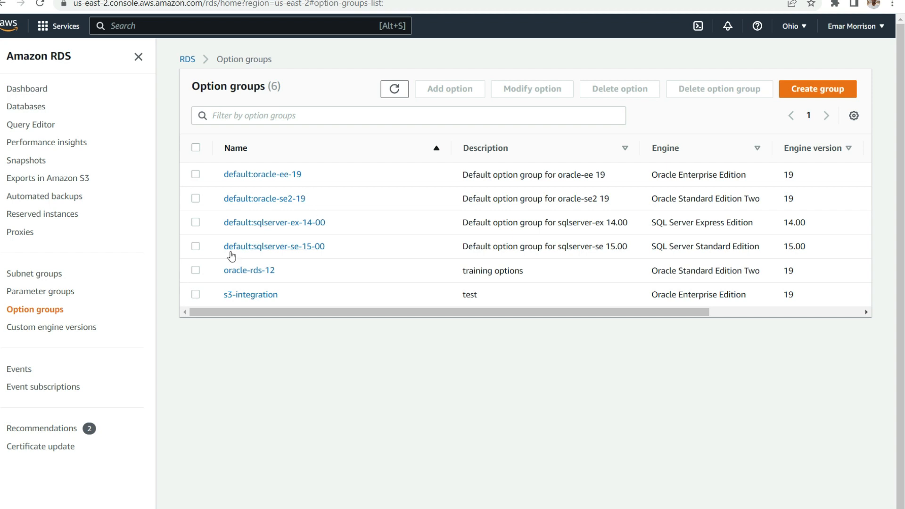
{"action": "mouse_move", "coordinate": [283, 250]}
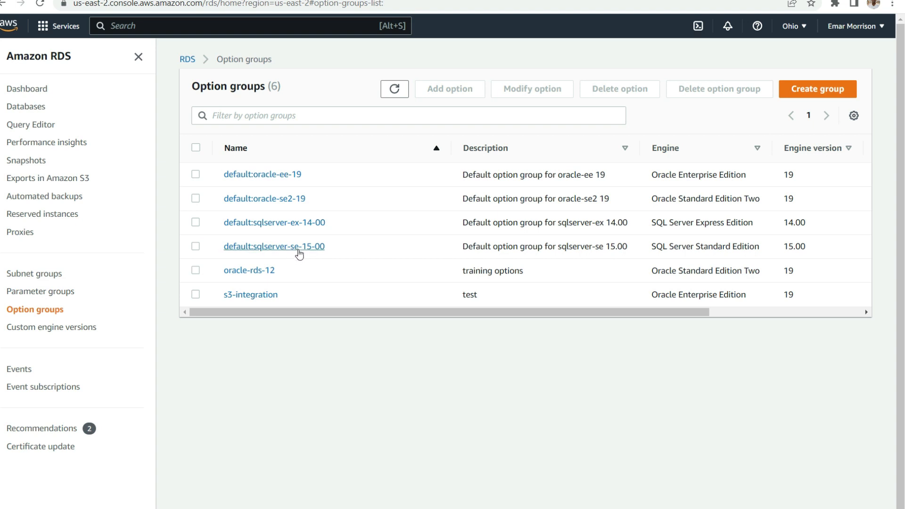
{"action": "mouse_move", "coordinate": [322, 255]}
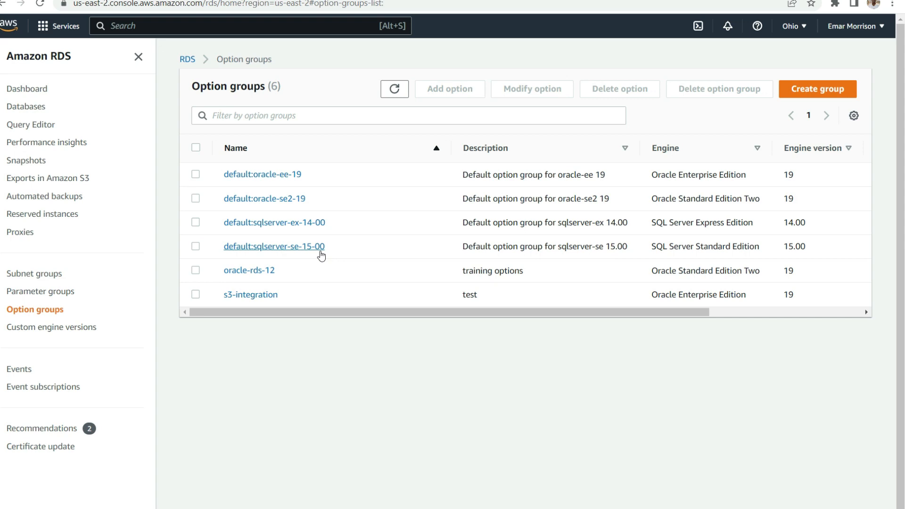
Review the default:sqlserver-se-15-00 group's details, then begin a new option group.
{"action": "left_click", "coordinate": [274, 246]}
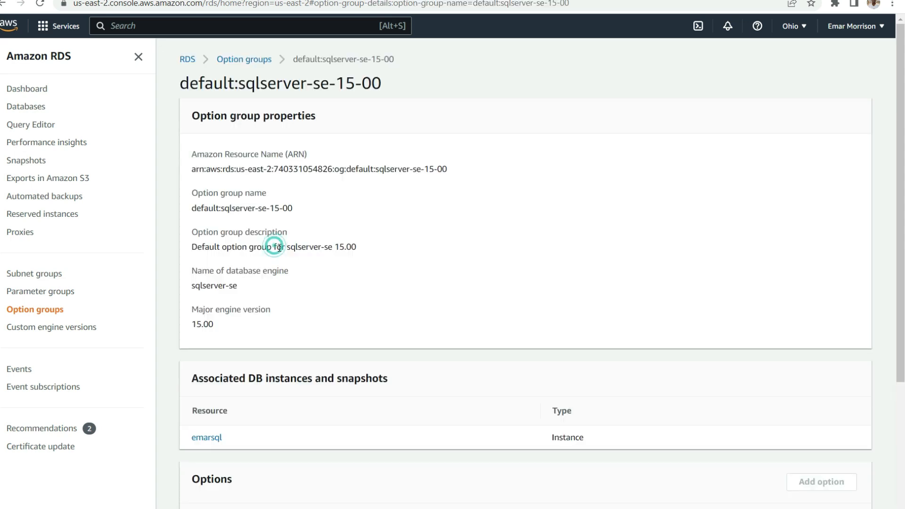
{"action": "scroll", "scroll_direction": "down", "scroll_amount": 3}
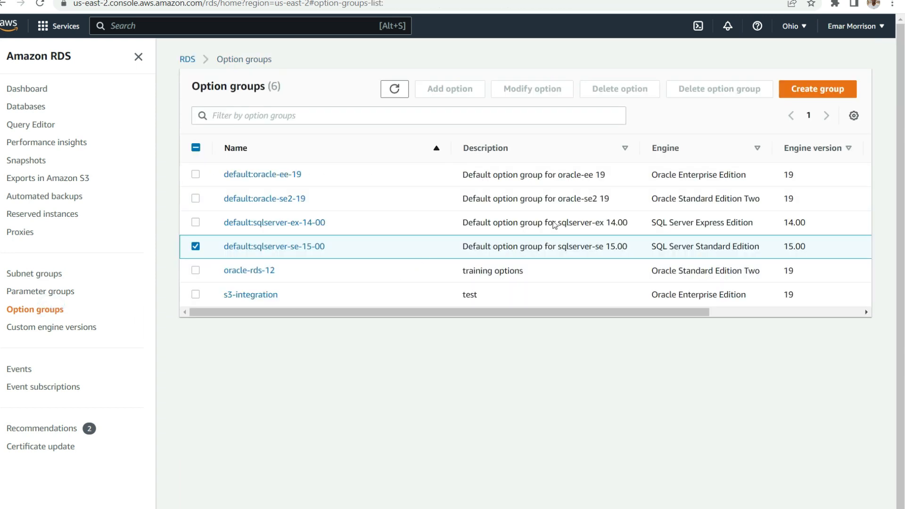
{"action": "left_click", "coordinate": [817, 89]}
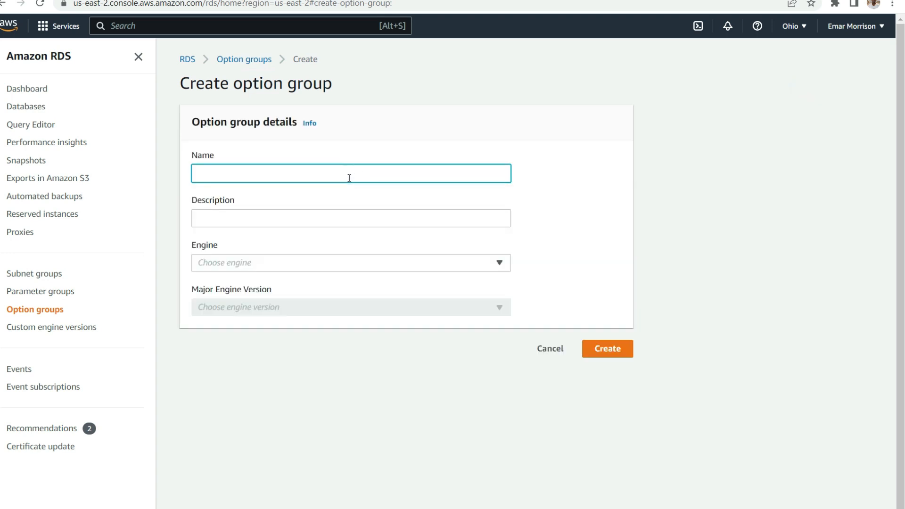
Create option group 'sql-2019' with description 'sql-2019', engine sqlserver-se, version 15.00.
{"action": "type", "text": "sql-2019"}
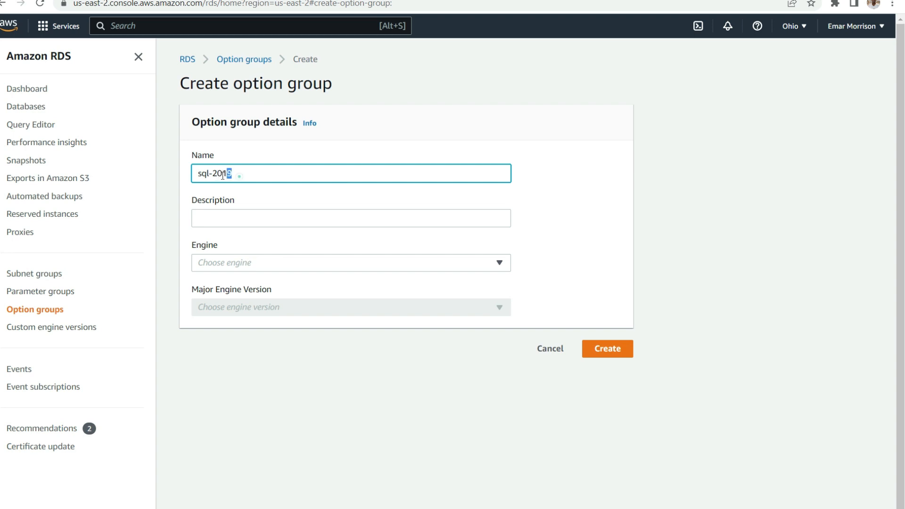
{"action": "right_click", "coordinate": [225, 173]}
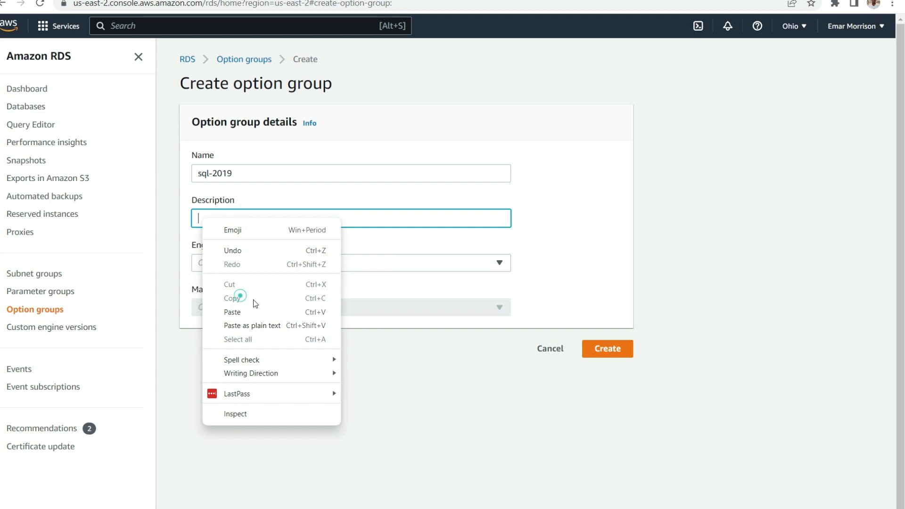
{"action": "left_click", "coordinate": [350, 262]}
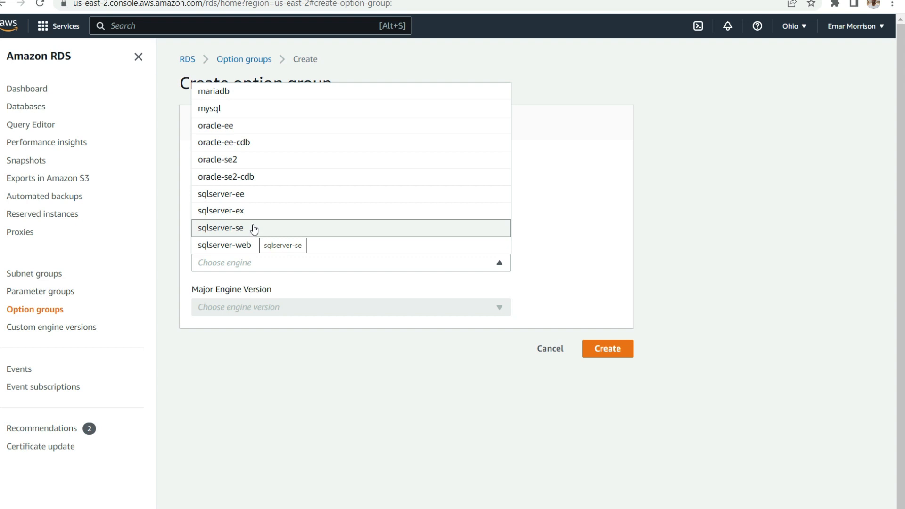
{"action": "mouse_move", "coordinate": [247, 195]}
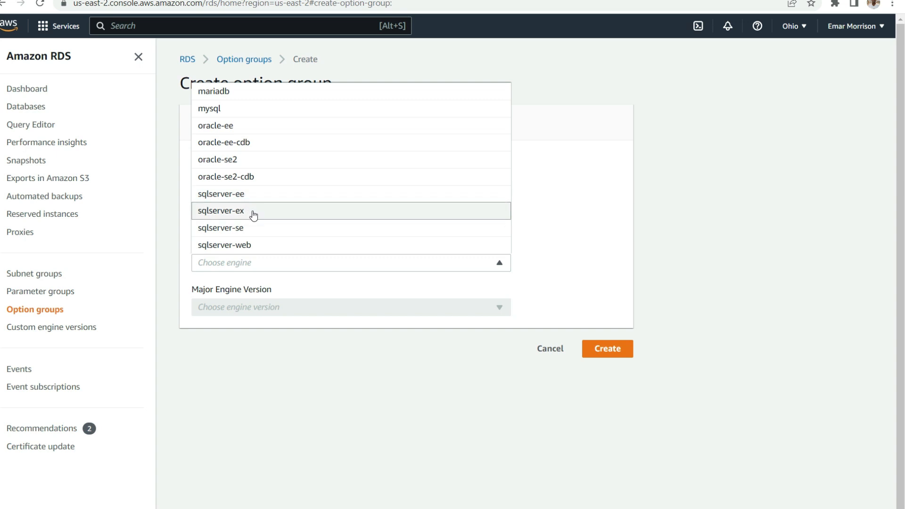
{"action": "mouse_move", "coordinate": [253, 247]}
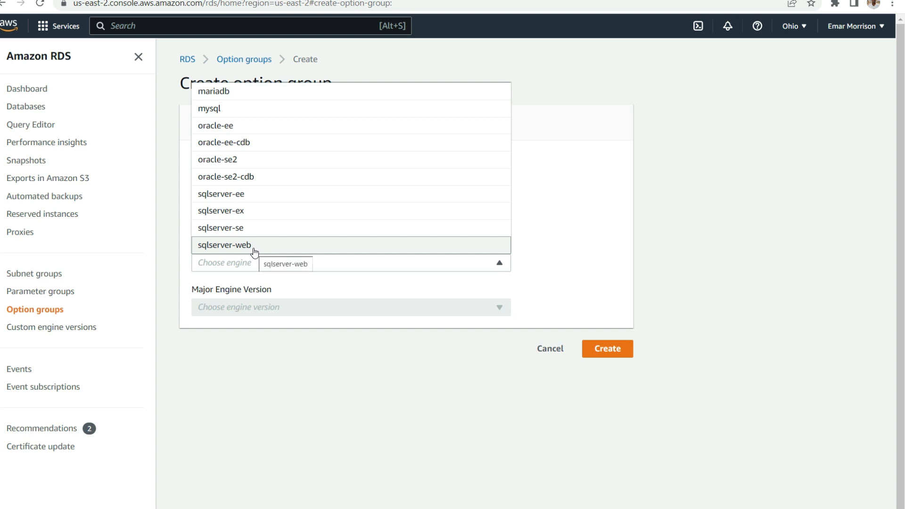
{"action": "mouse_move", "coordinate": [239, 228]}
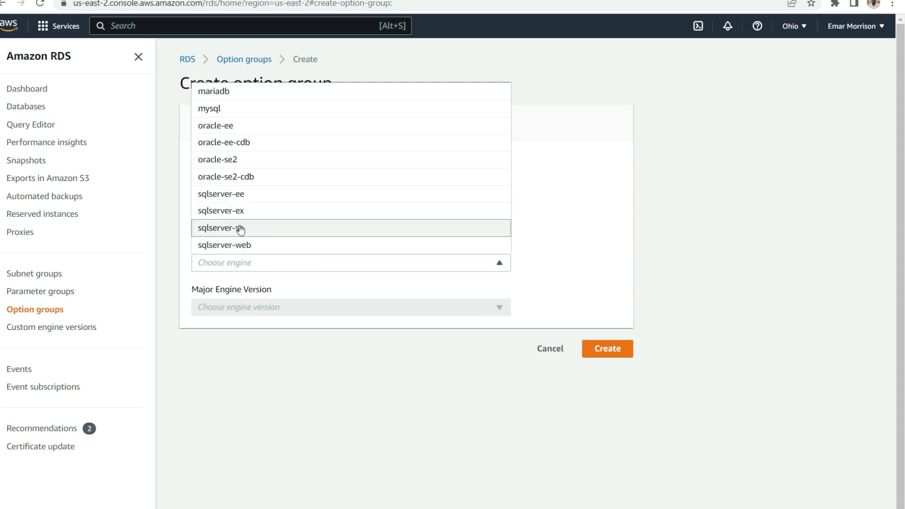
{"action": "left_click", "coordinate": [240, 228]}
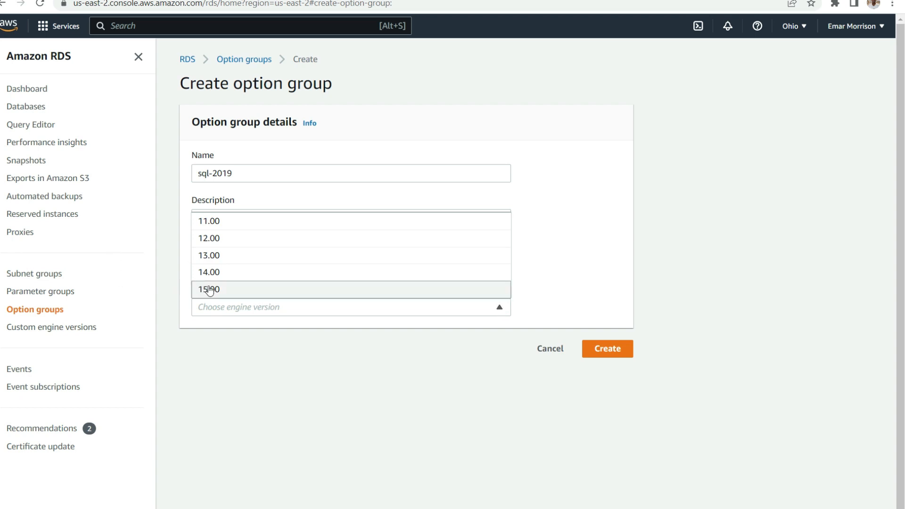
{"action": "left_click", "coordinate": [209, 289]}
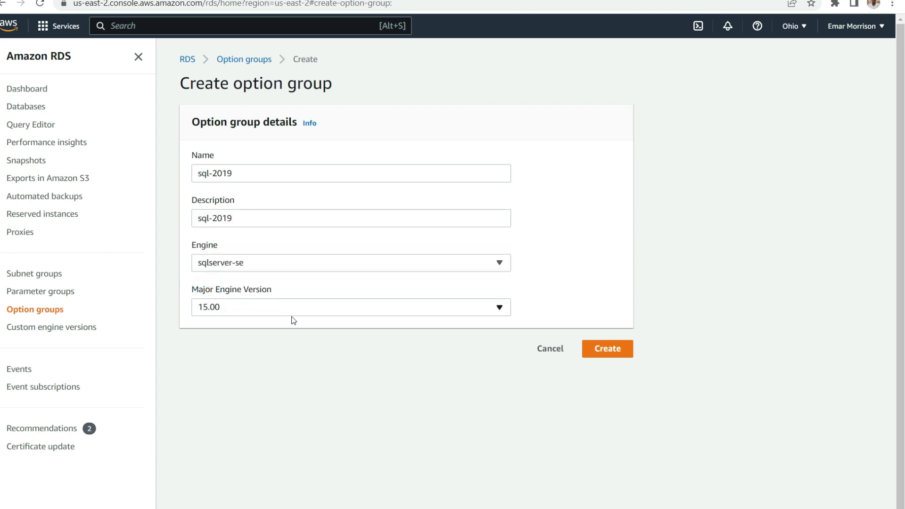
{"action": "left_click", "coordinate": [607, 349]}
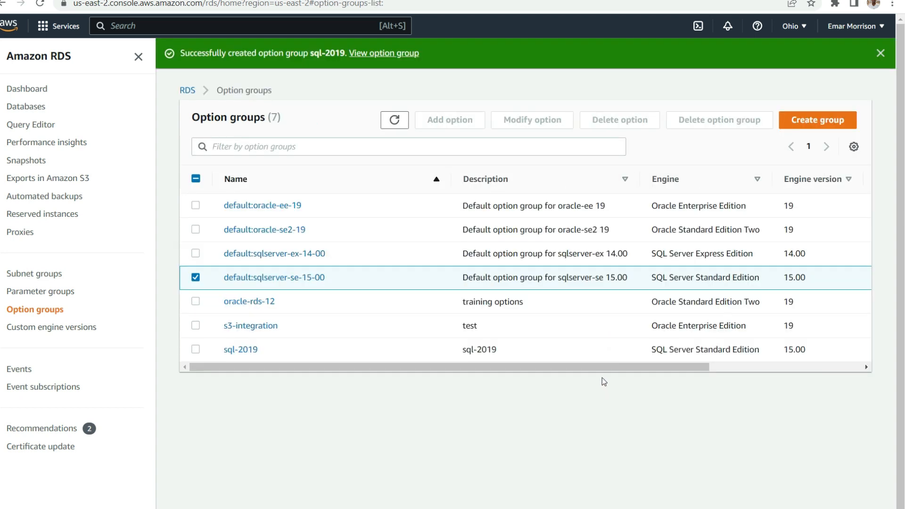
{"action": "mouse_move", "coordinate": [288, 64]}
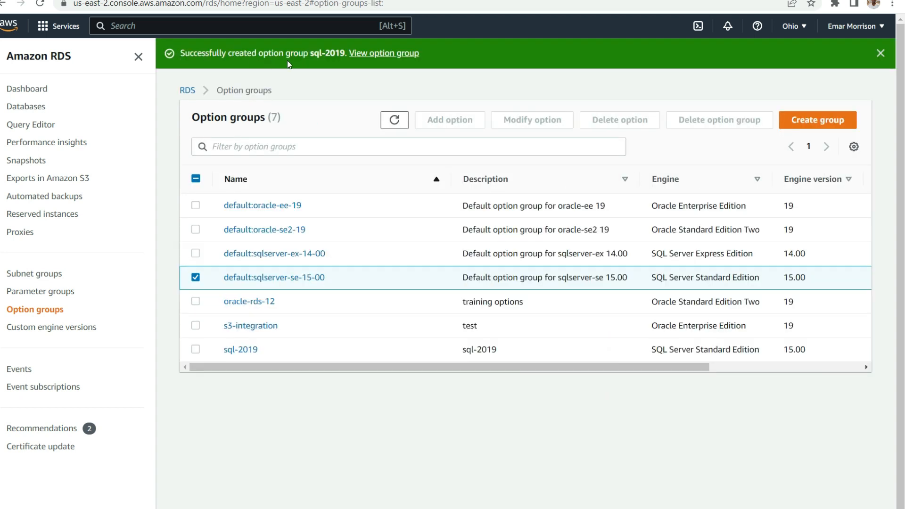
{"action": "mouse_move", "coordinate": [376, 57]}
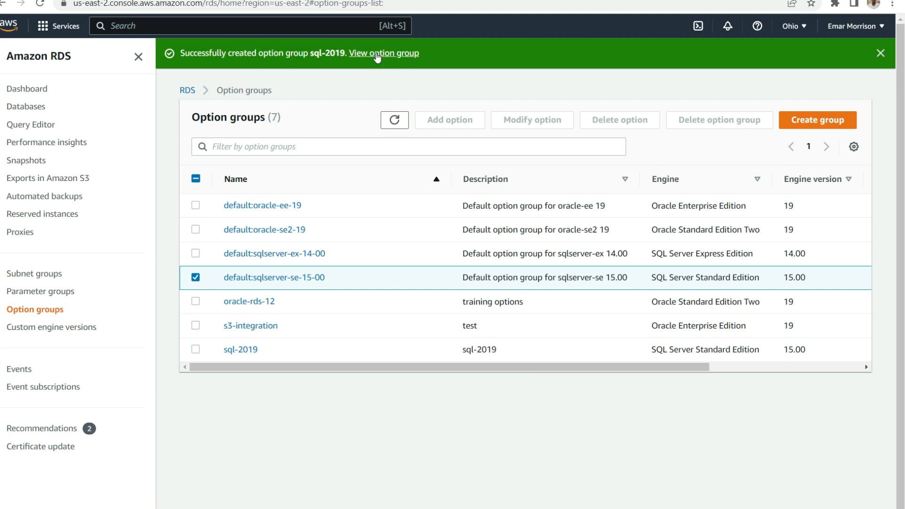
{"action": "mouse_move", "coordinate": [386, 96]}
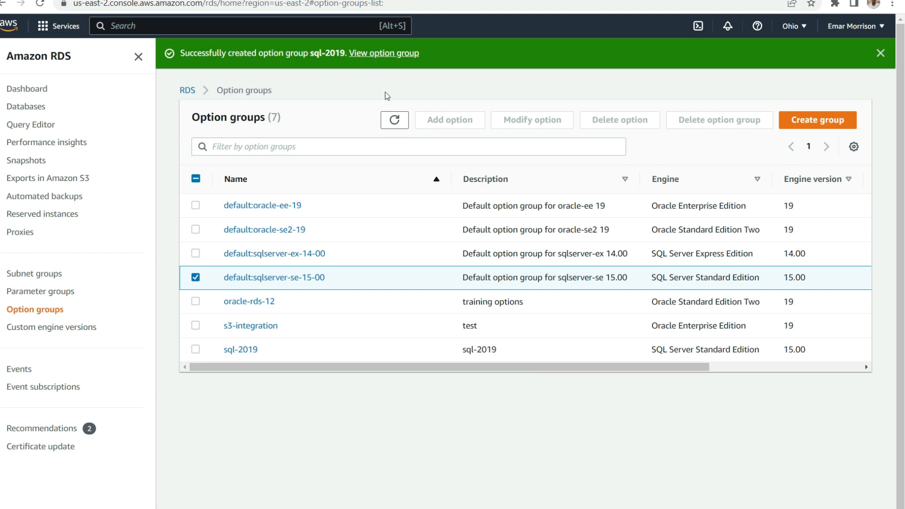
{"action": "mouse_move", "coordinate": [240, 349]}
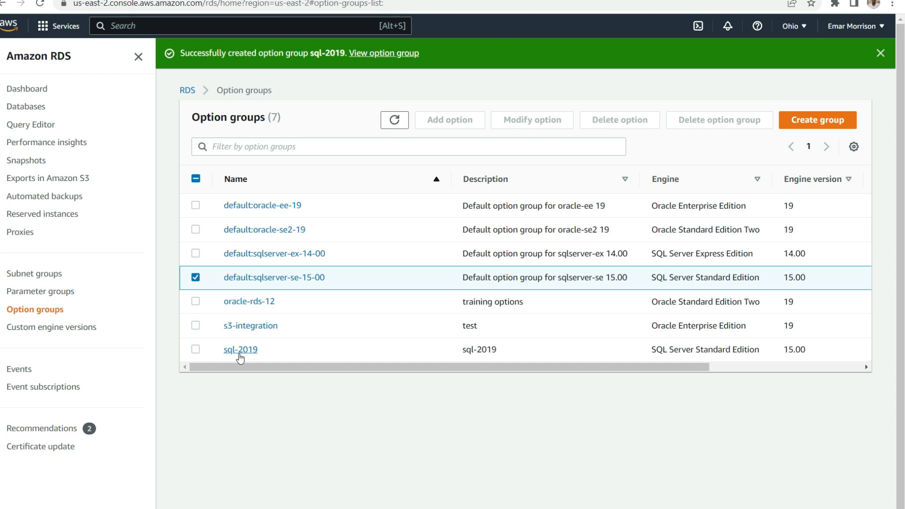
{"action": "mouse_move", "coordinate": [240, 355]}
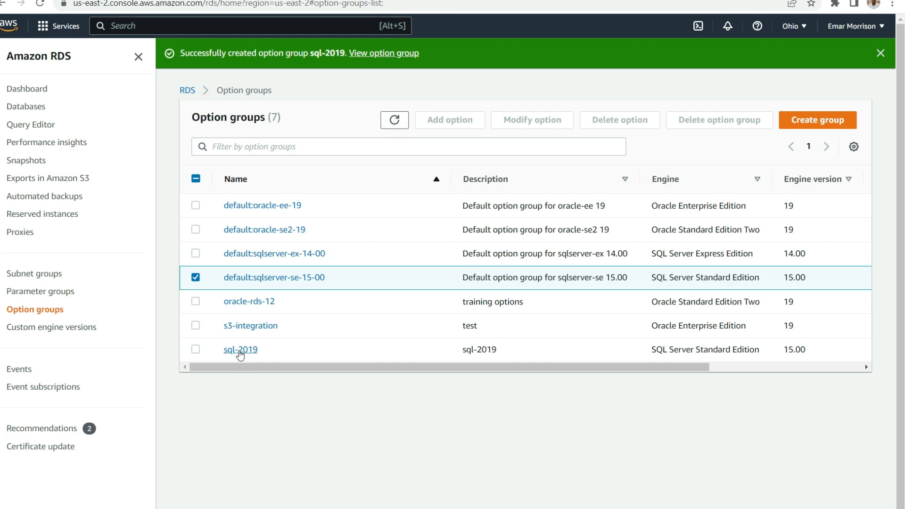
Open sql-2019's details and find its empty Options panel to add an option.
{"action": "left_click", "coordinate": [240, 350]}
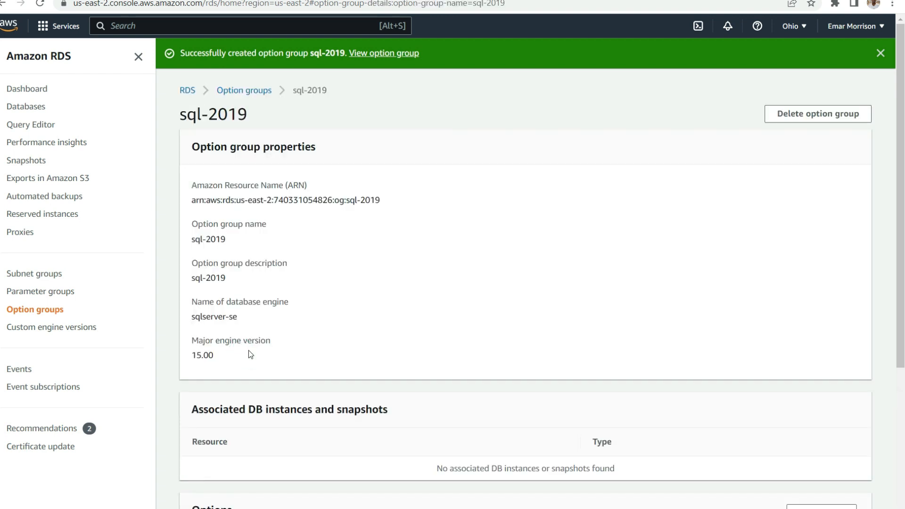
{"action": "scroll", "scroll_direction": "down", "scroll_amount": 3}
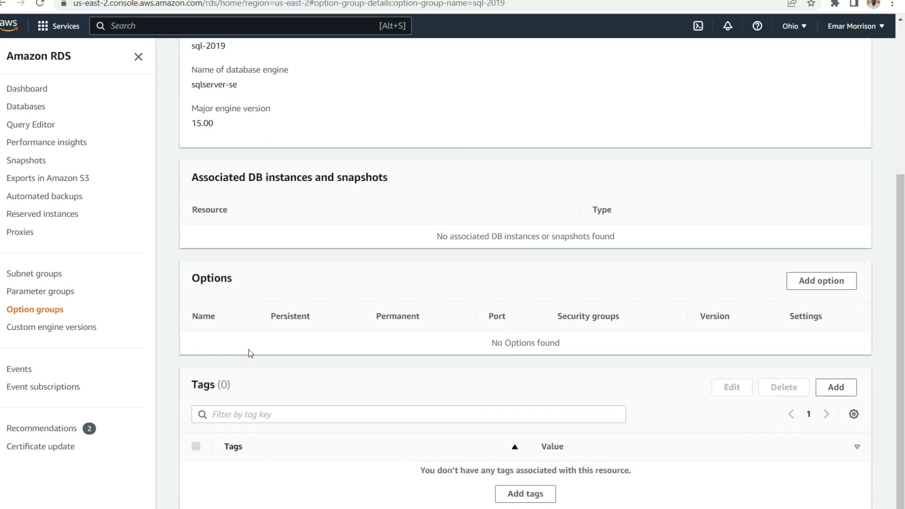
{"action": "scroll", "scroll_direction": "down", "scroll_amount": 3}
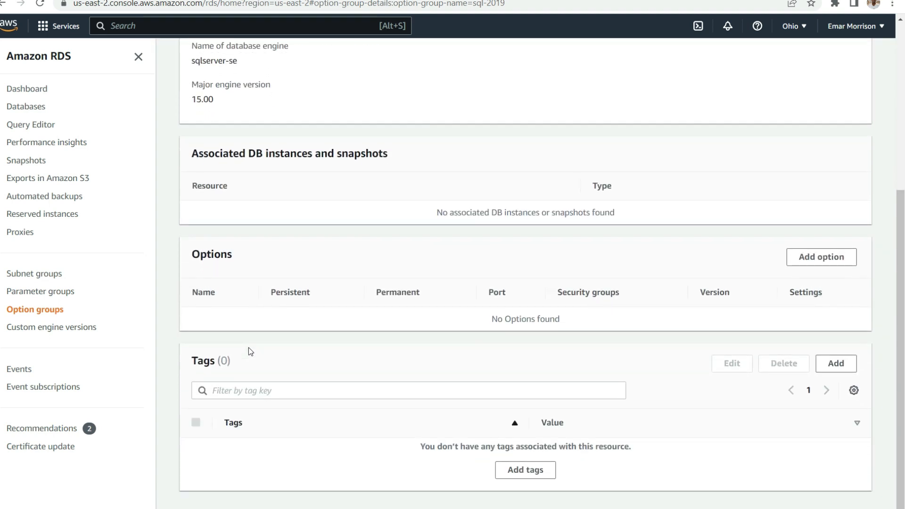
{"action": "mouse_move", "coordinate": [252, 350]}
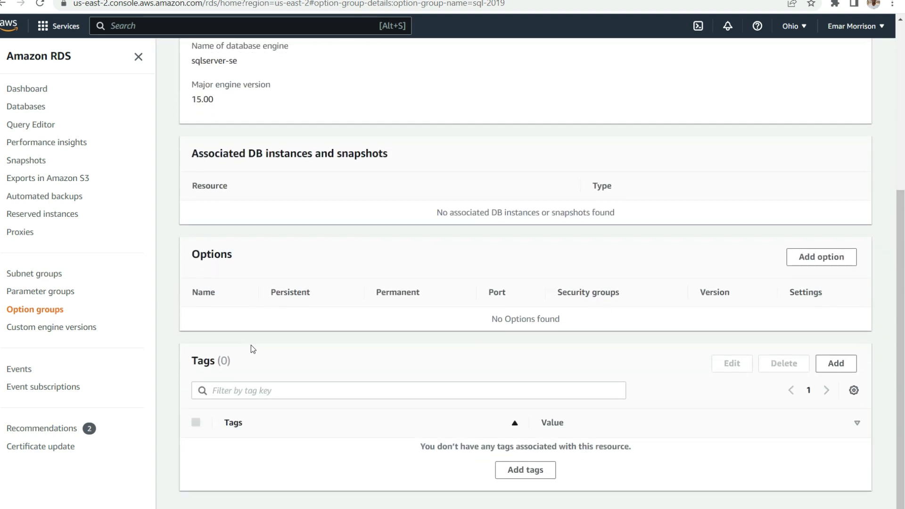
{"action": "left_click", "coordinate": [820, 257]}
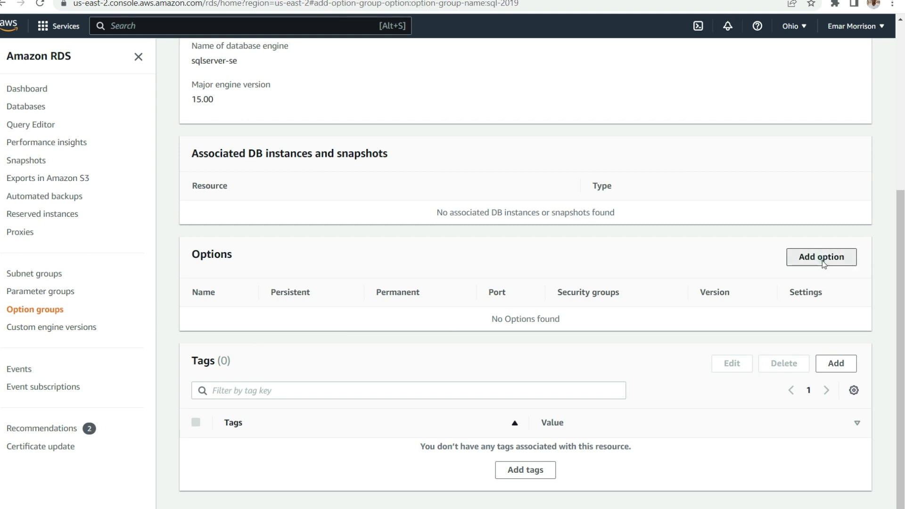
Select SQLSERVER_BACKUP_RESTORE from the Option name list.
{"action": "left_click", "coordinate": [821, 257]}
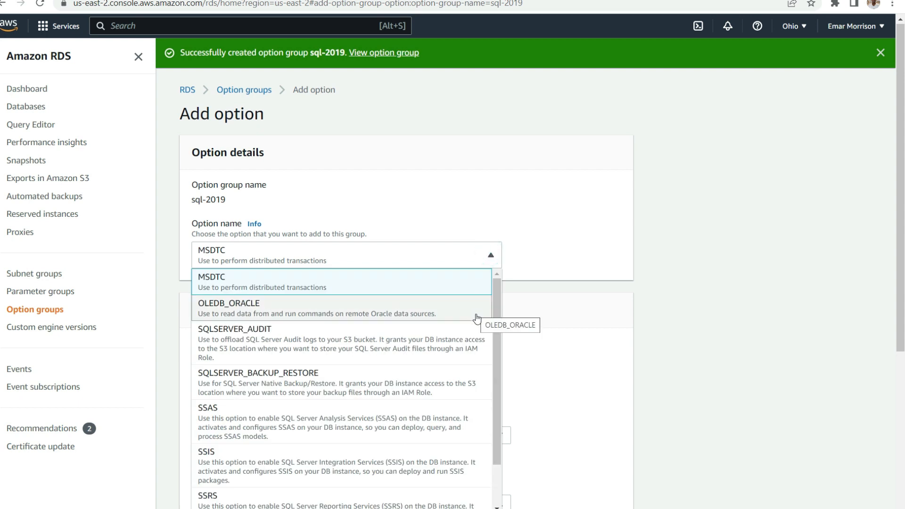
{"action": "scroll", "scroll_direction": "down", "scroll_amount": 3}
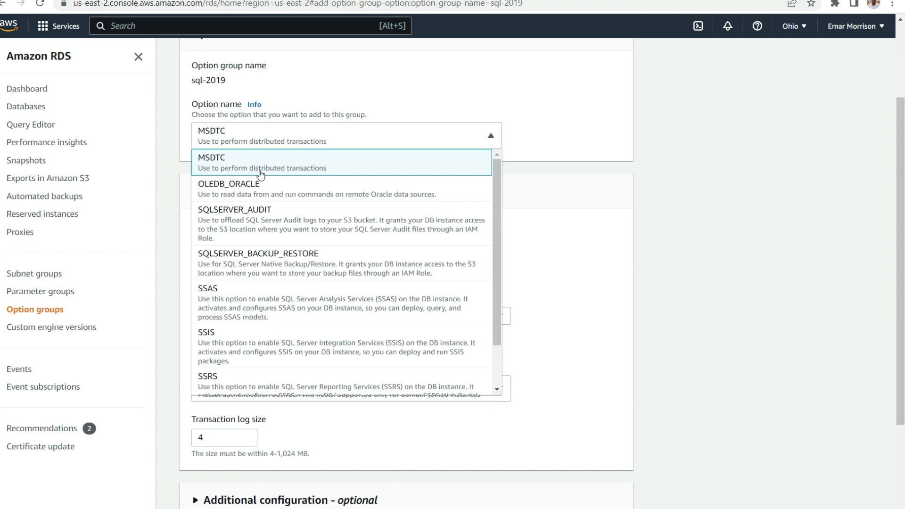
{"action": "mouse_move", "coordinate": [263, 191]}
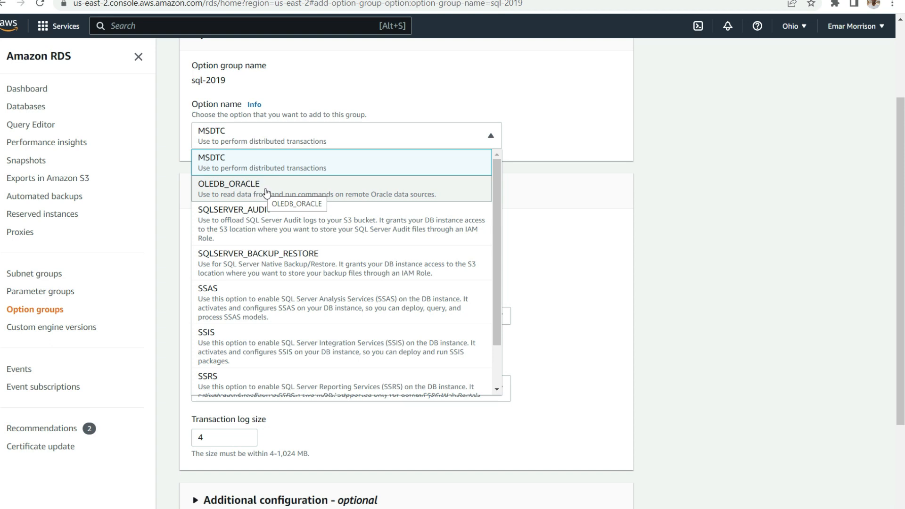
{"action": "mouse_move", "coordinate": [269, 193]}
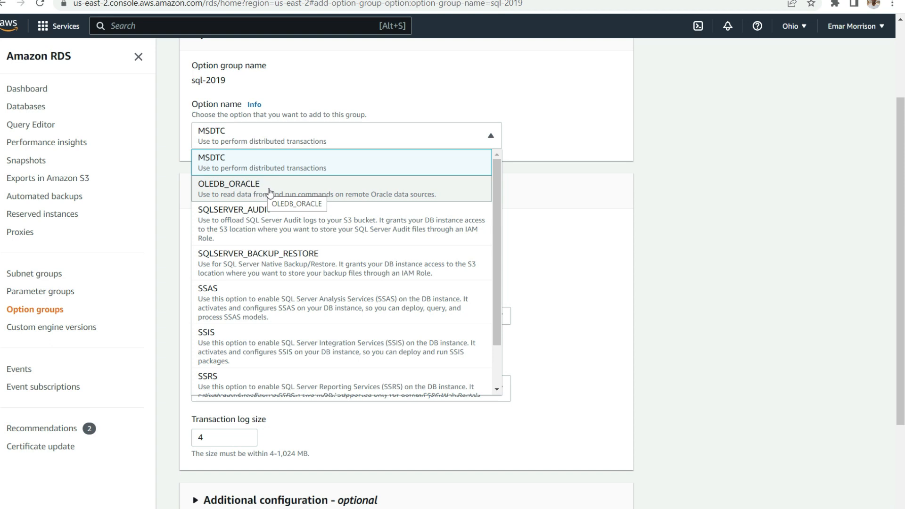
{"action": "mouse_move", "coordinate": [294, 217]}
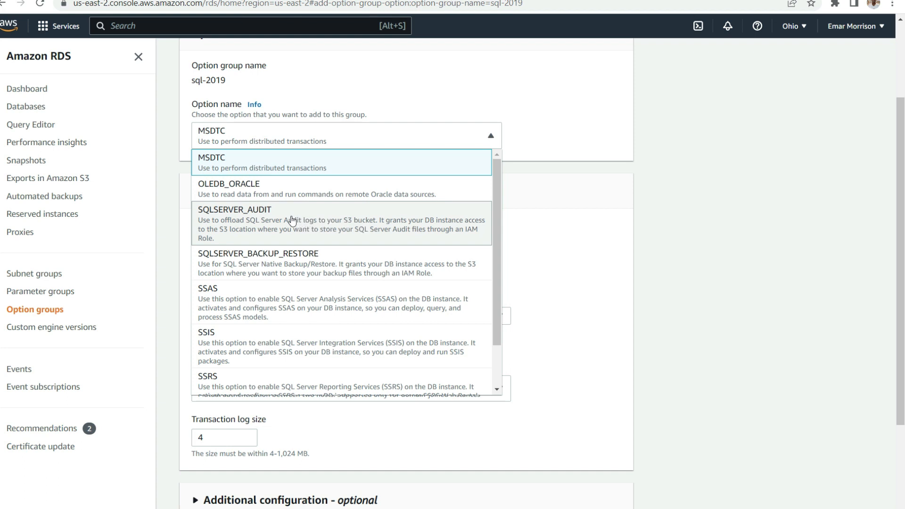
{"action": "mouse_move", "coordinate": [290, 221]}
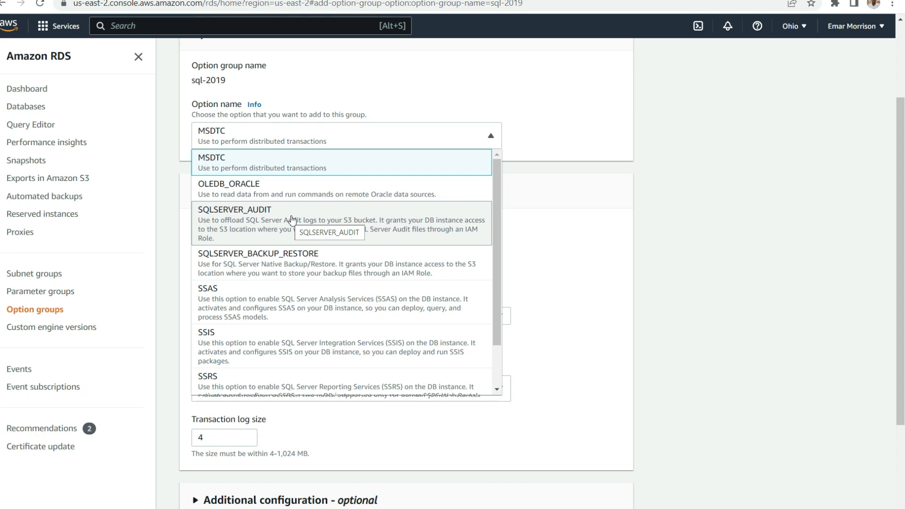
{"action": "mouse_move", "coordinate": [301, 260]}
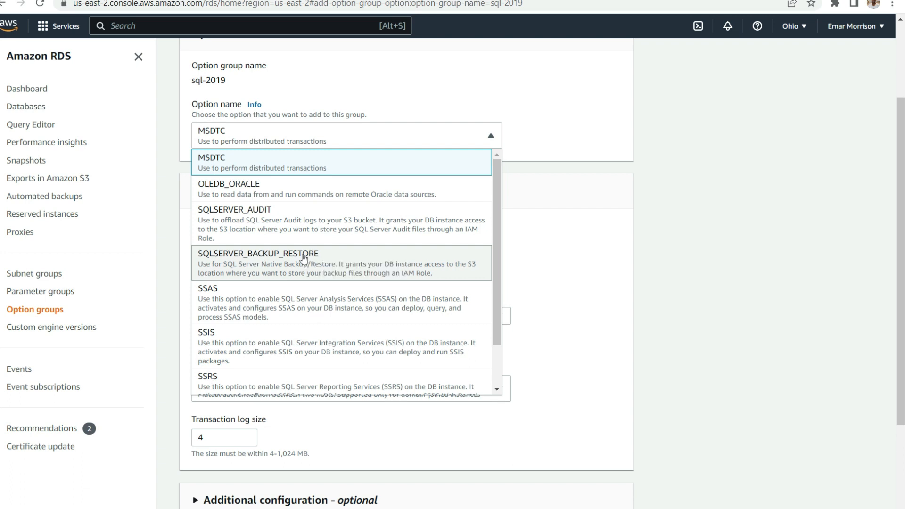
{"action": "left_click", "coordinate": [258, 258]}
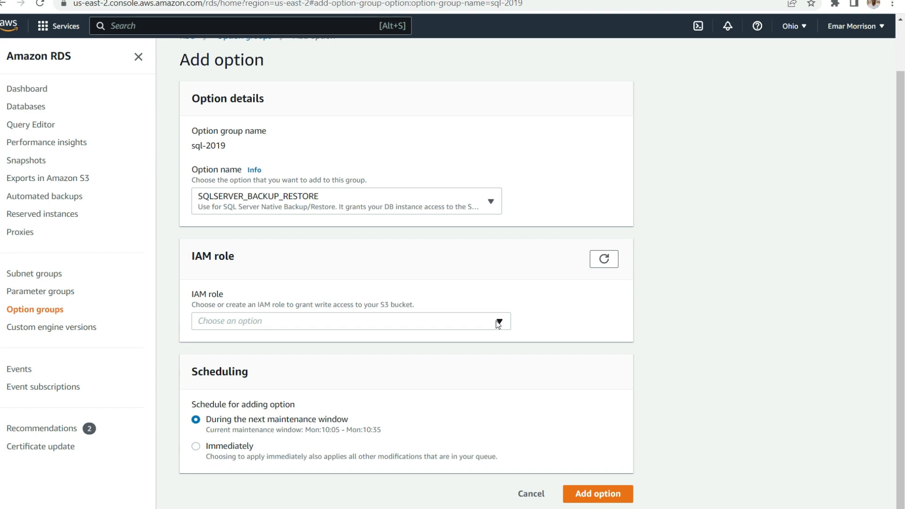
Choose rds-s3-intergration-role as the option's IAM role.
{"action": "left_click", "coordinate": [350, 322]}
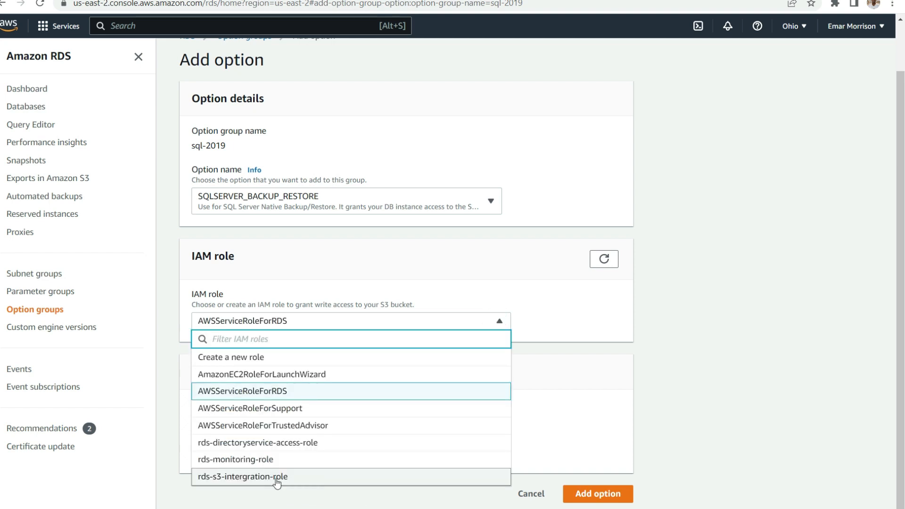
{"action": "left_click", "coordinate": [242, 477]}
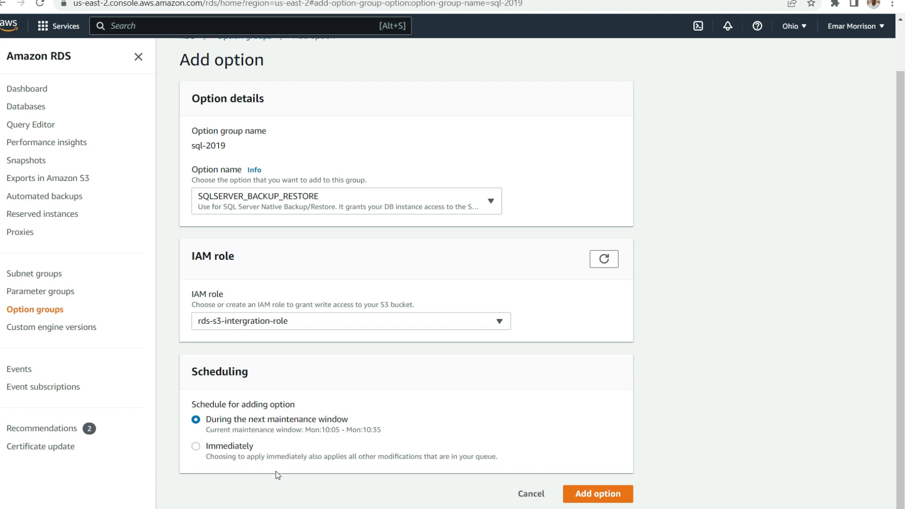
{"action": "left_click", "coordinate": [350, 322]}
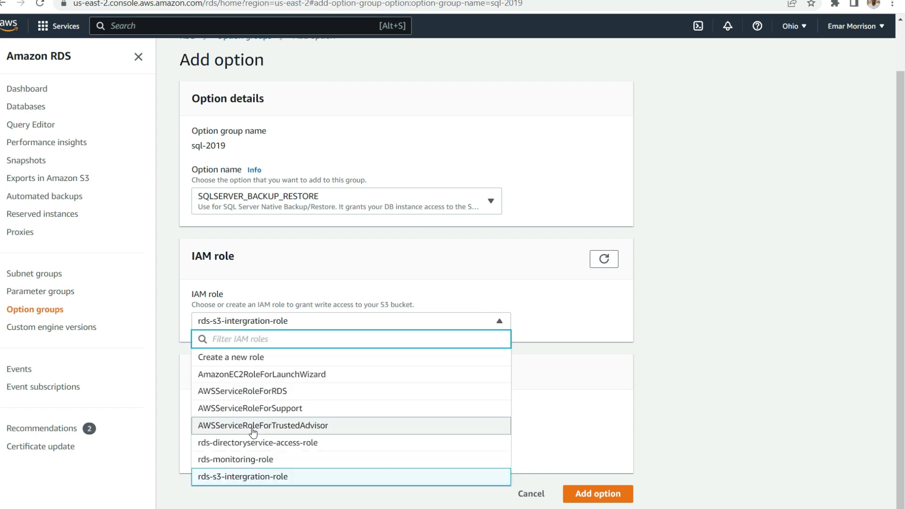
{"action": "mouse_move", "coordinate": [247, 396]}
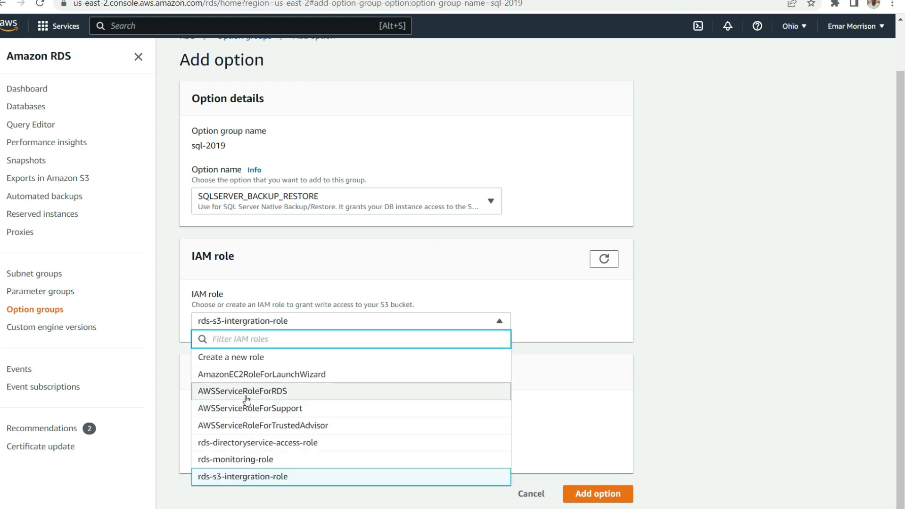
{"action": "mouse_move", "coordinate": [242, 480]}
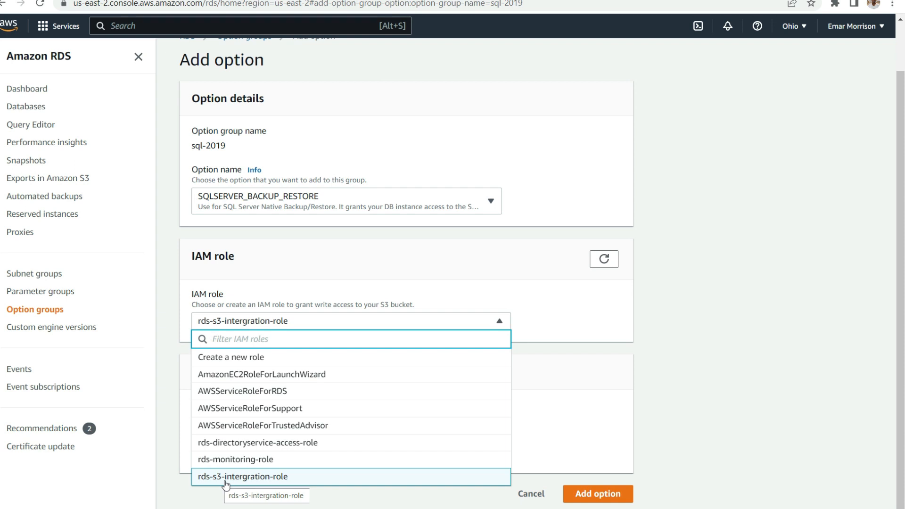
{"action": "left_click", "coordinate": [242, 477]}
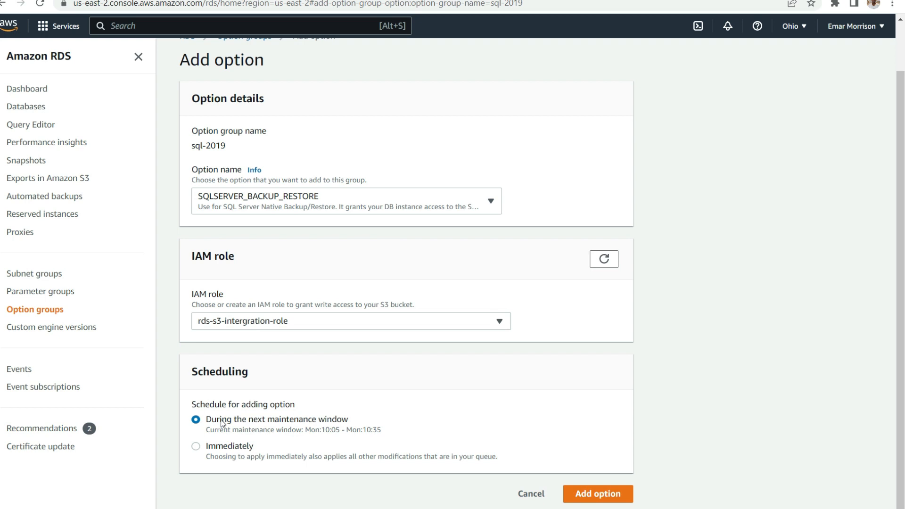
{"action": "mouse_move", "coordinate": [224, 425]}
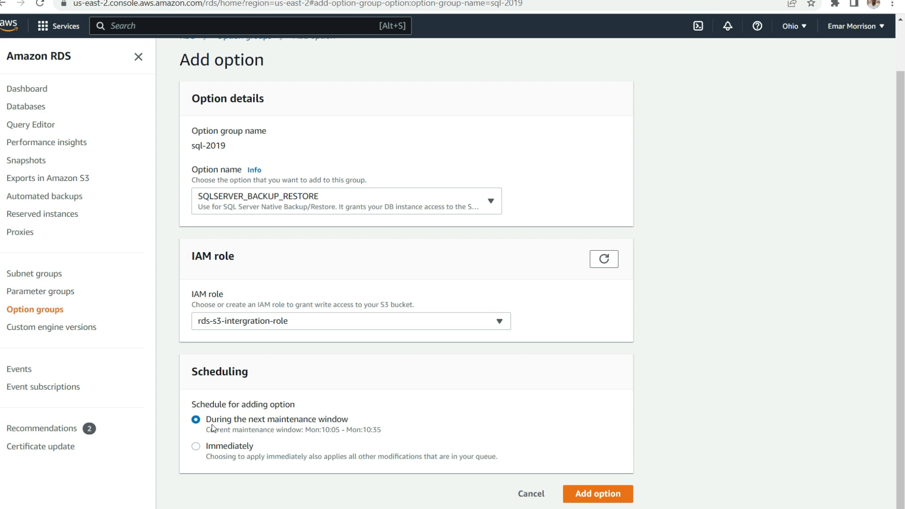
{"action": "mouse_move", "coordinate": [301, 424]}
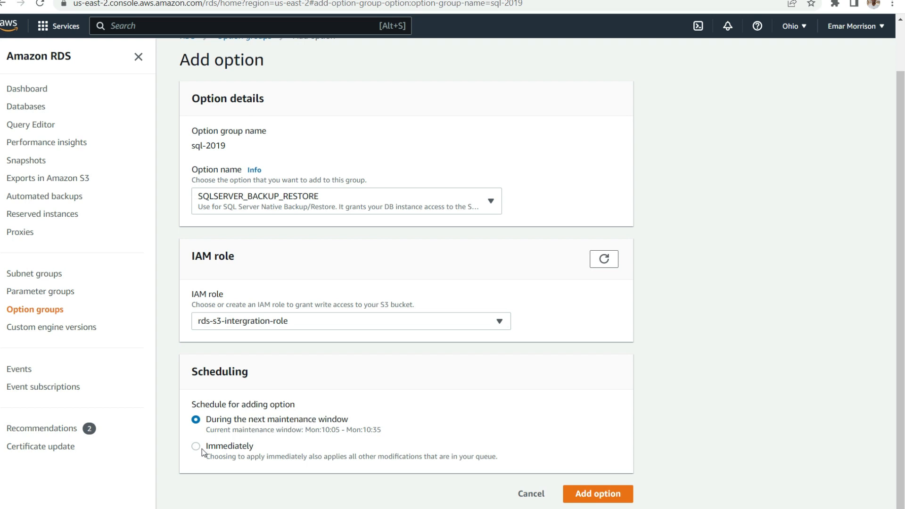
{"action": "mouse_move", "coordinate": [223, 429]}
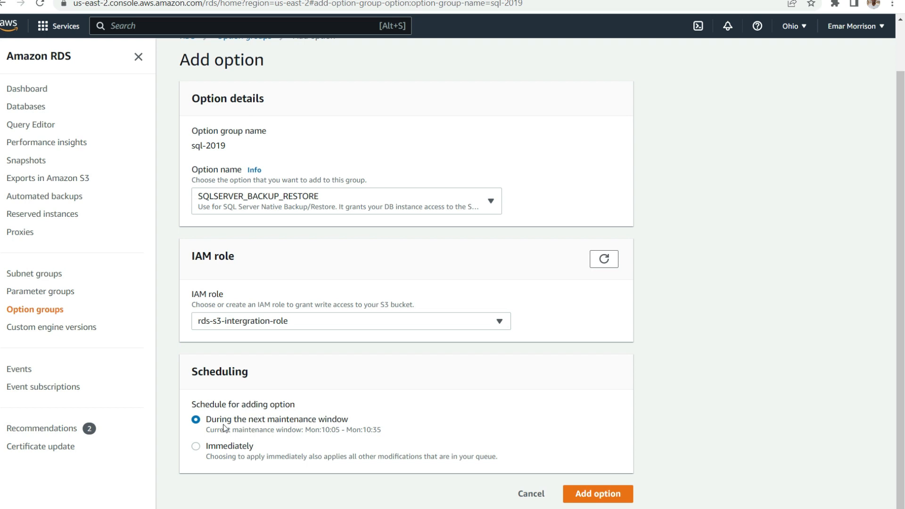
{"action": "mouse_move", "coordinate": [597, 493]}
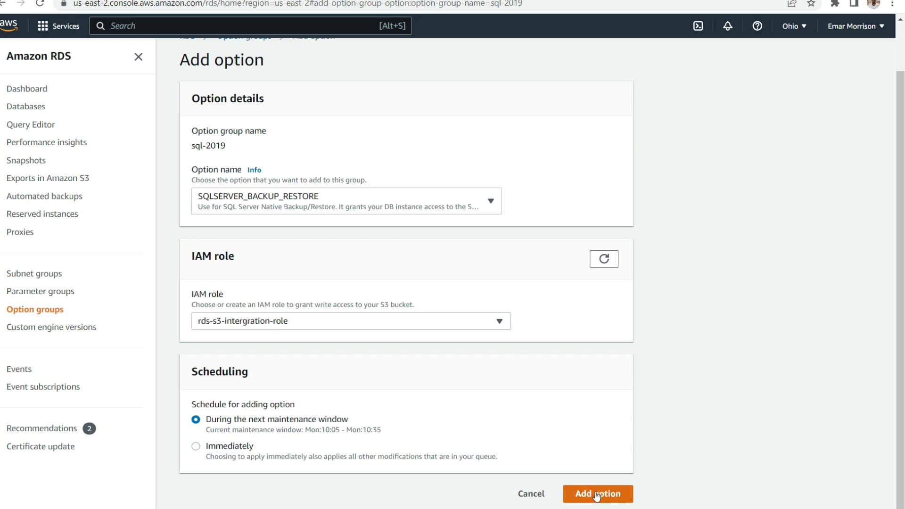
Add the option to sql-2019, applying during the next maintenance window.
{"action": "left_click", "coordinate": [597, 494]}
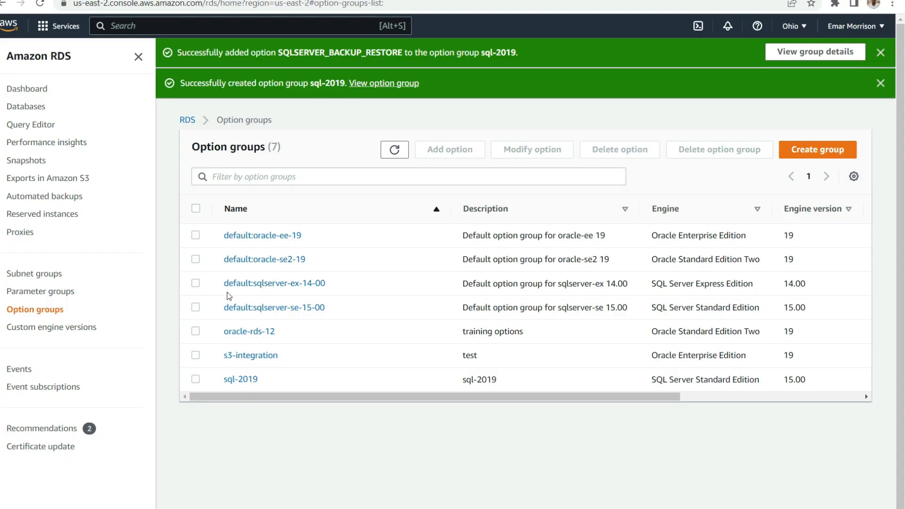